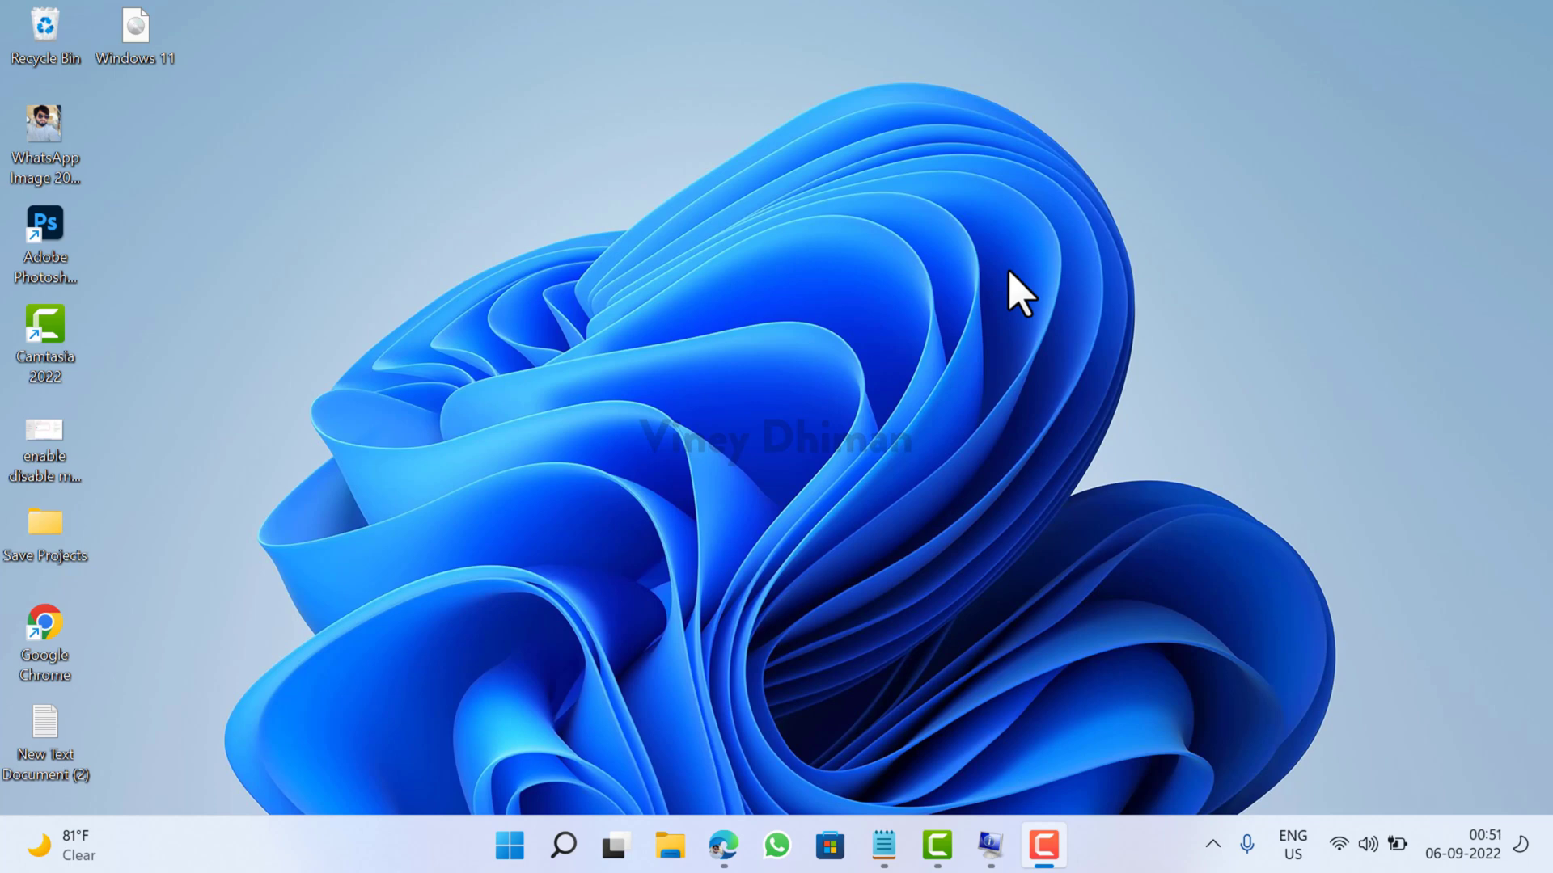
mouse_move(1007, 300)
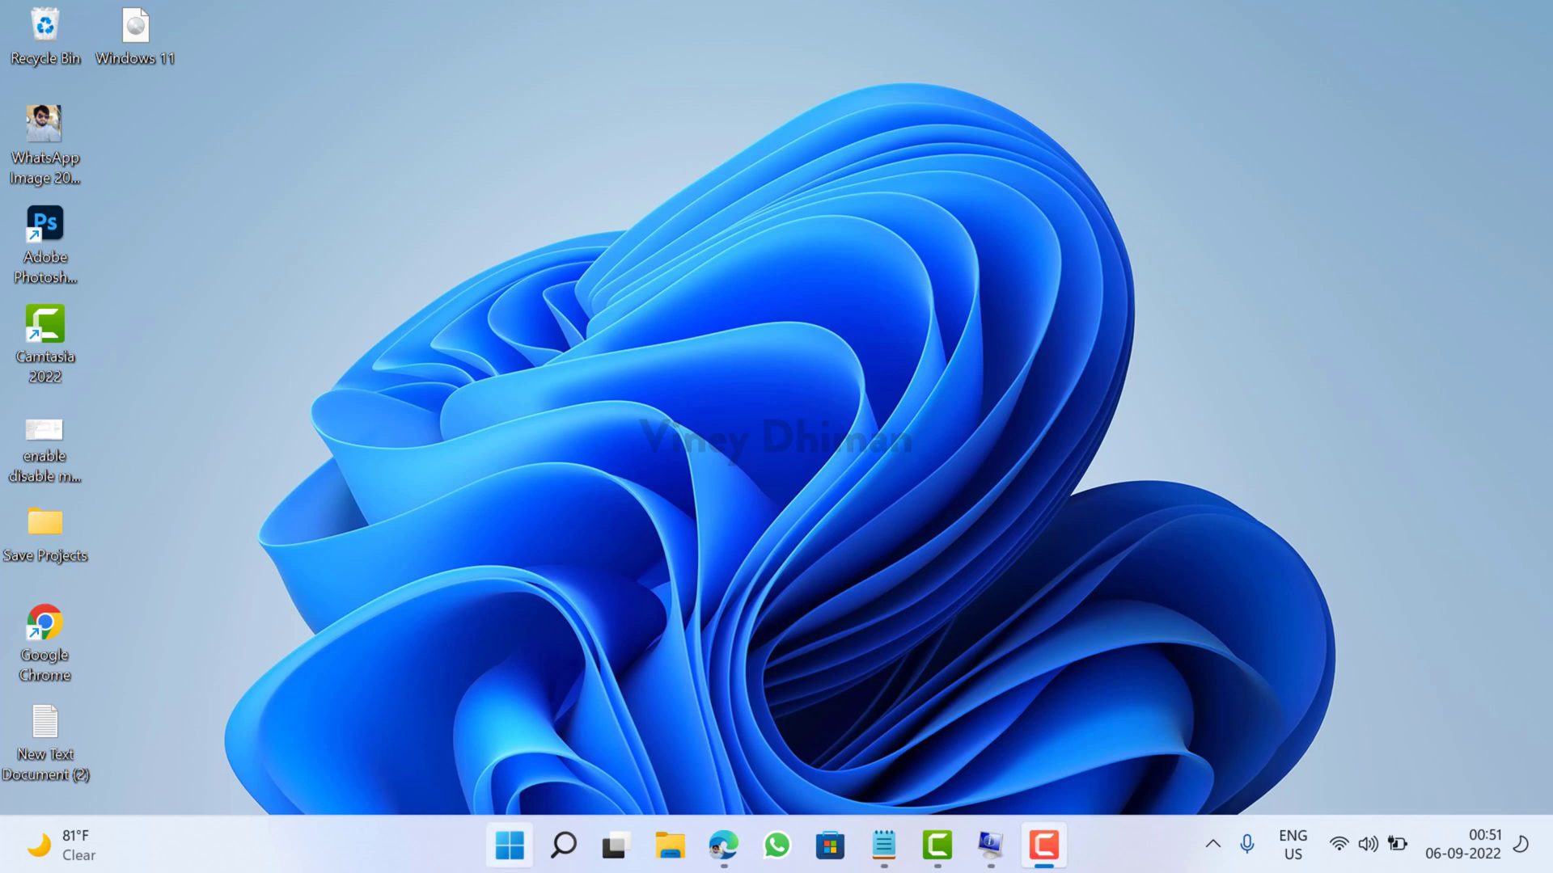
Launch Settings from the Start menu's Pinned apps so the System page shows.
click(508, 845)
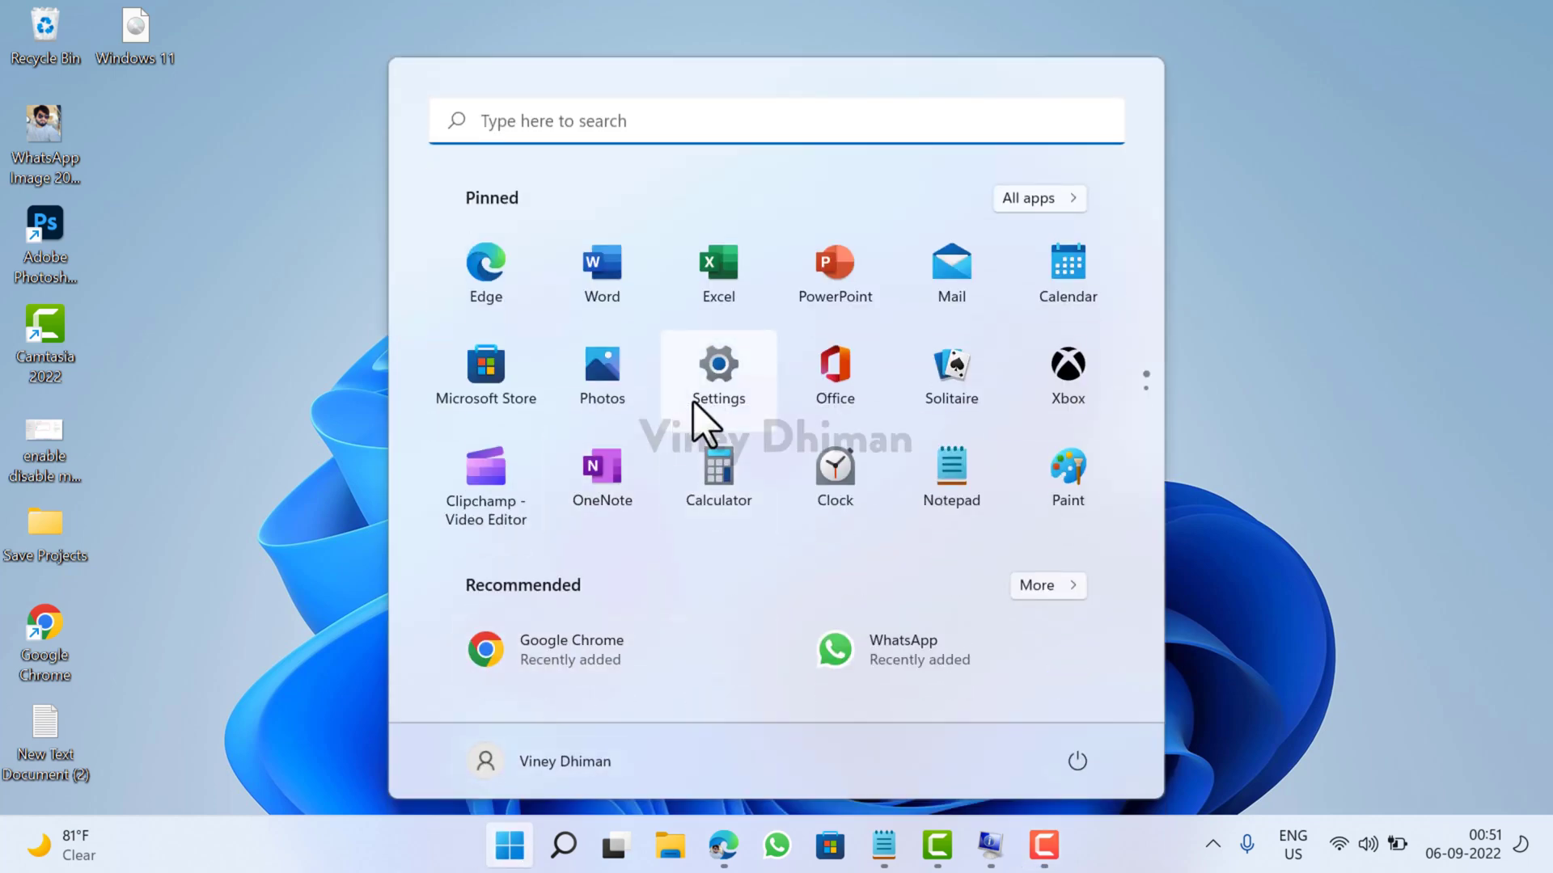
click(718, 364)
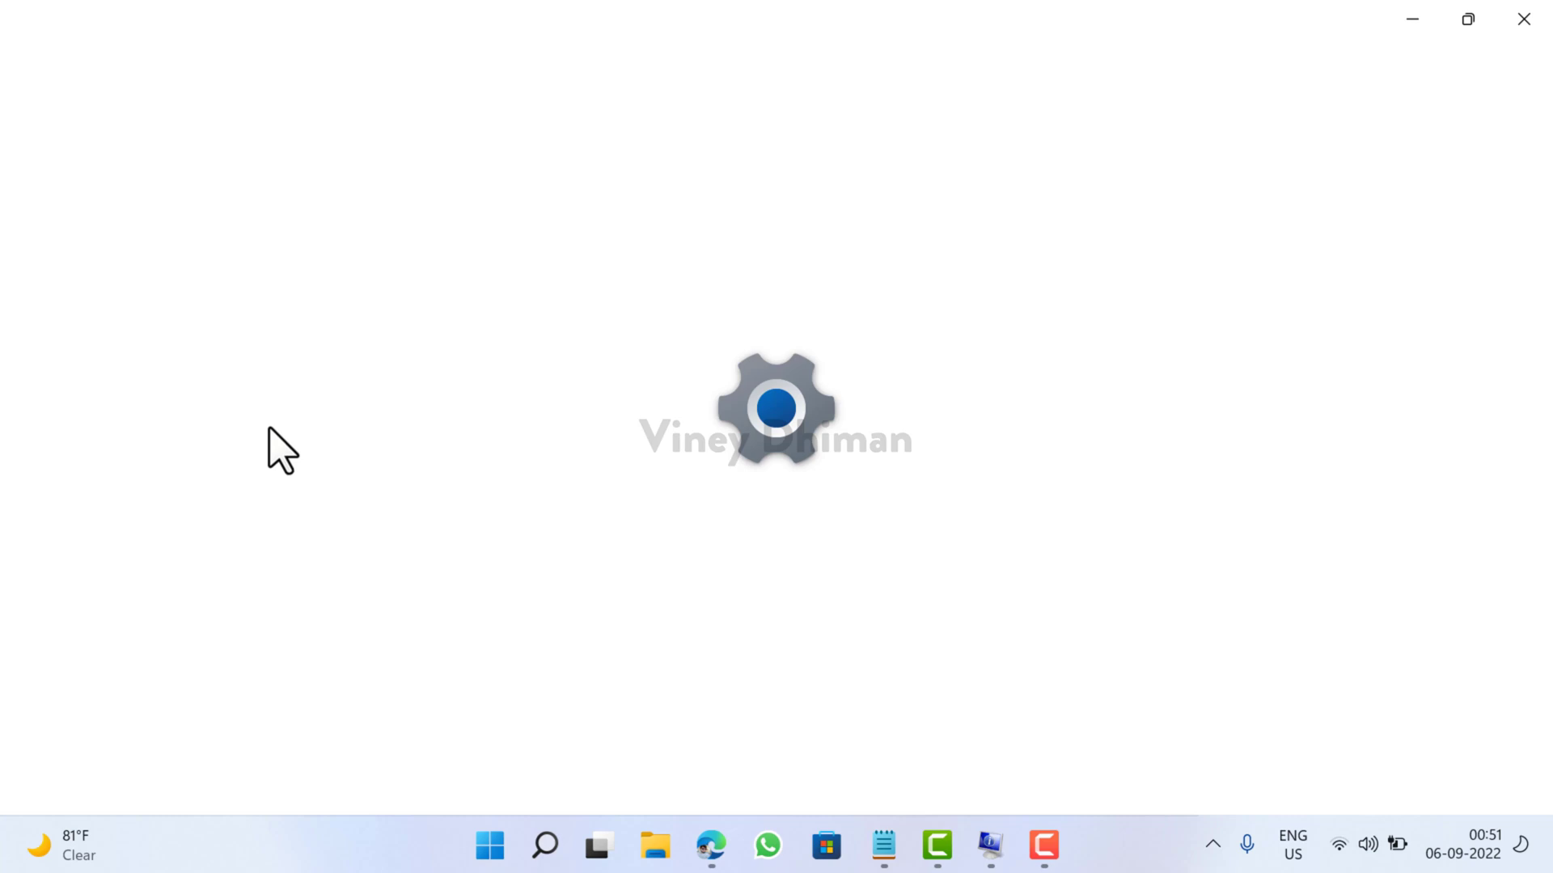
click(1069, 845)
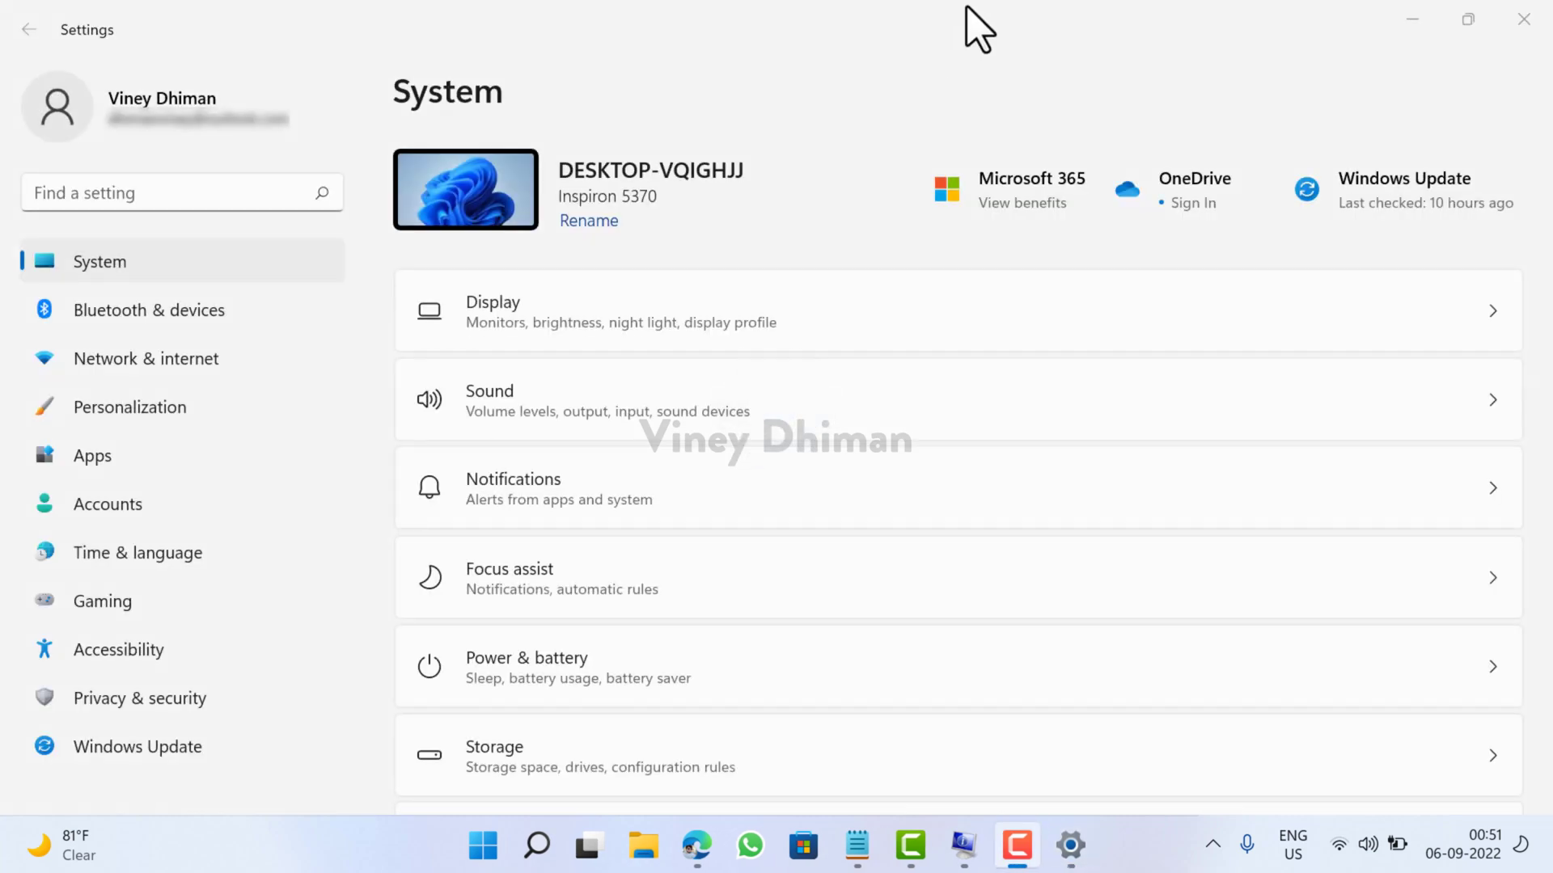
mouse_move(313, 307)
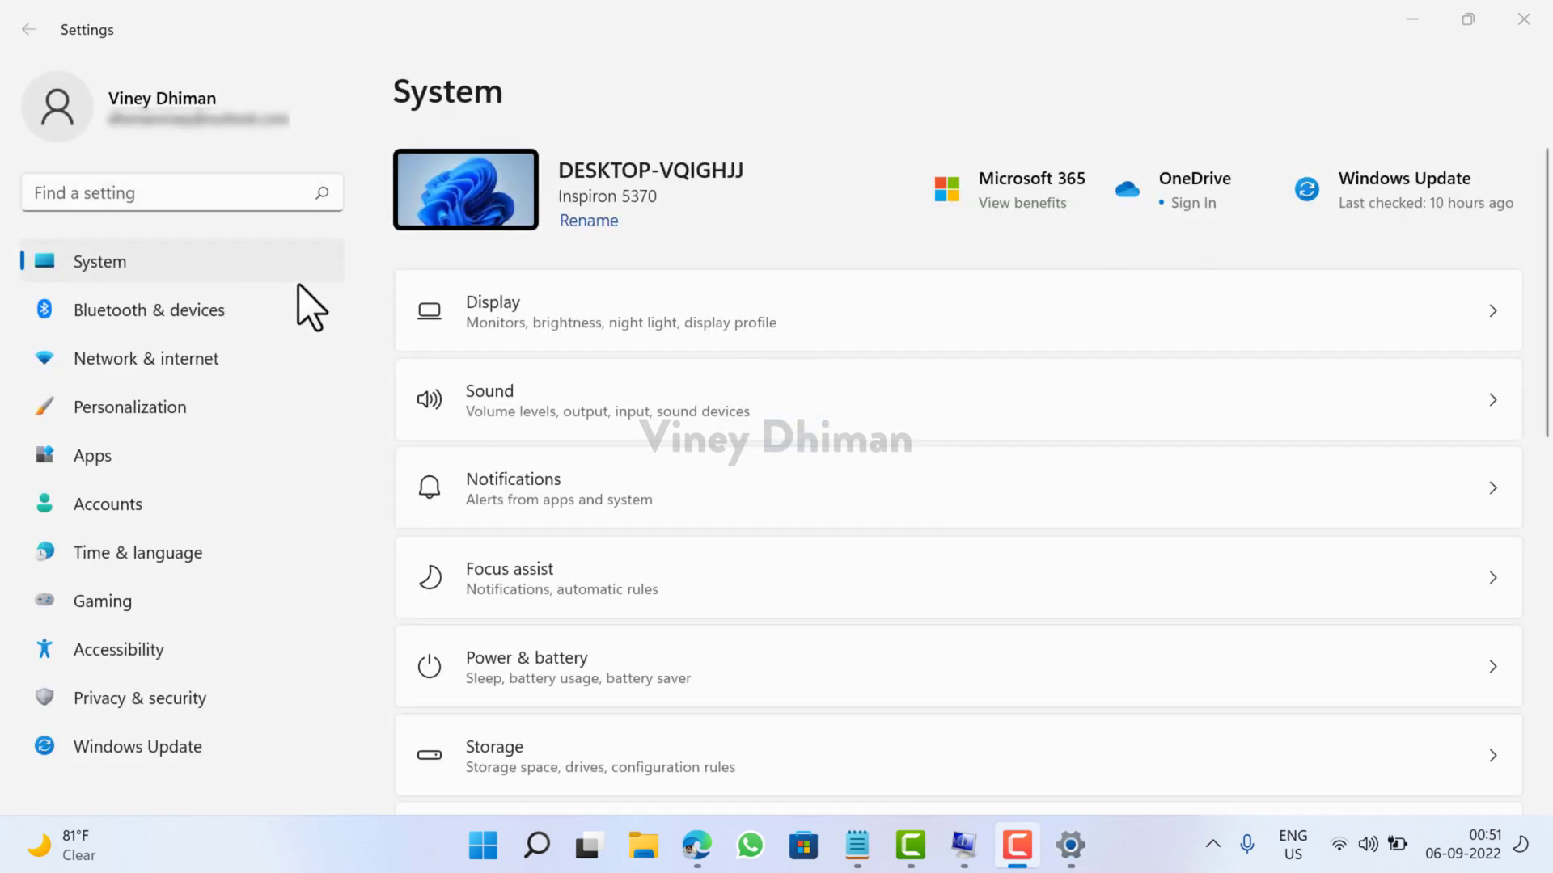
mouse_move(152, 310)
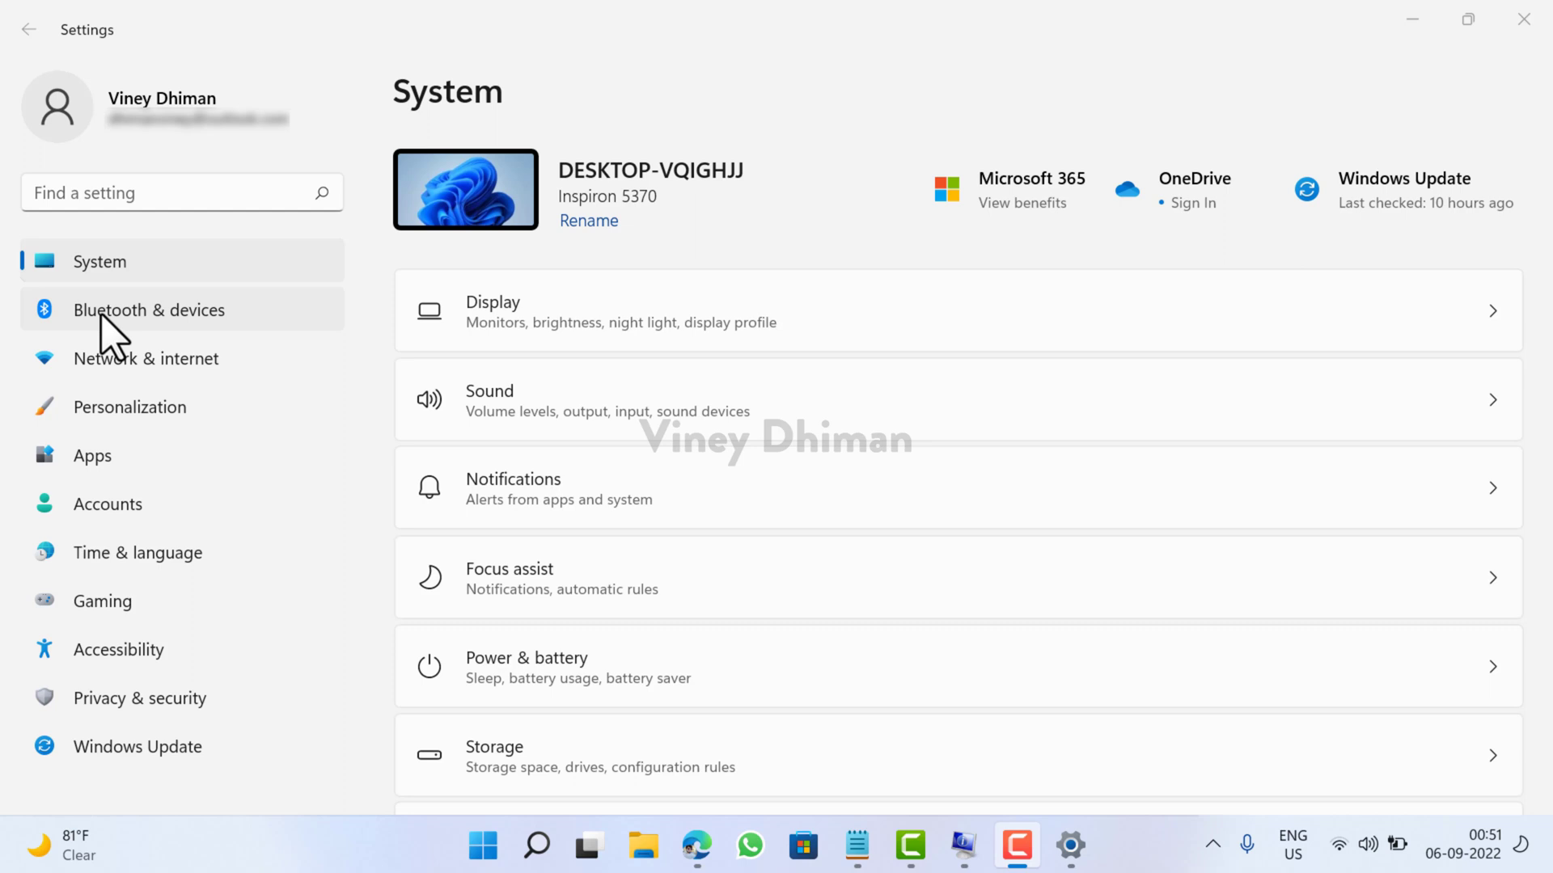
Go to Bluetooth & devices and scroll to the Touchpad entry.
click(152, 309)
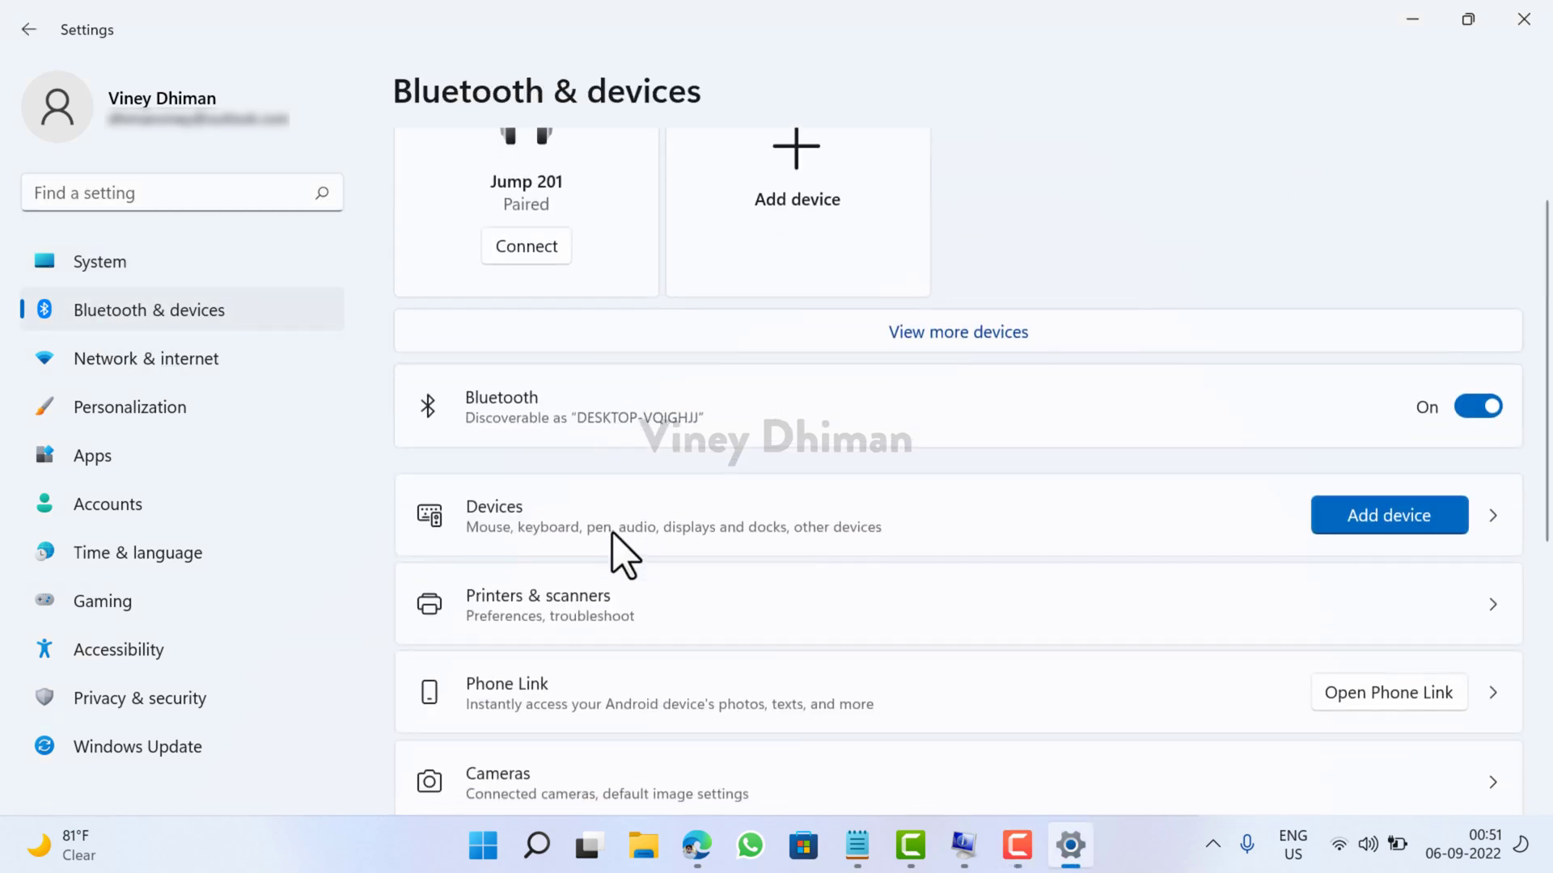
scroll(down, 3)
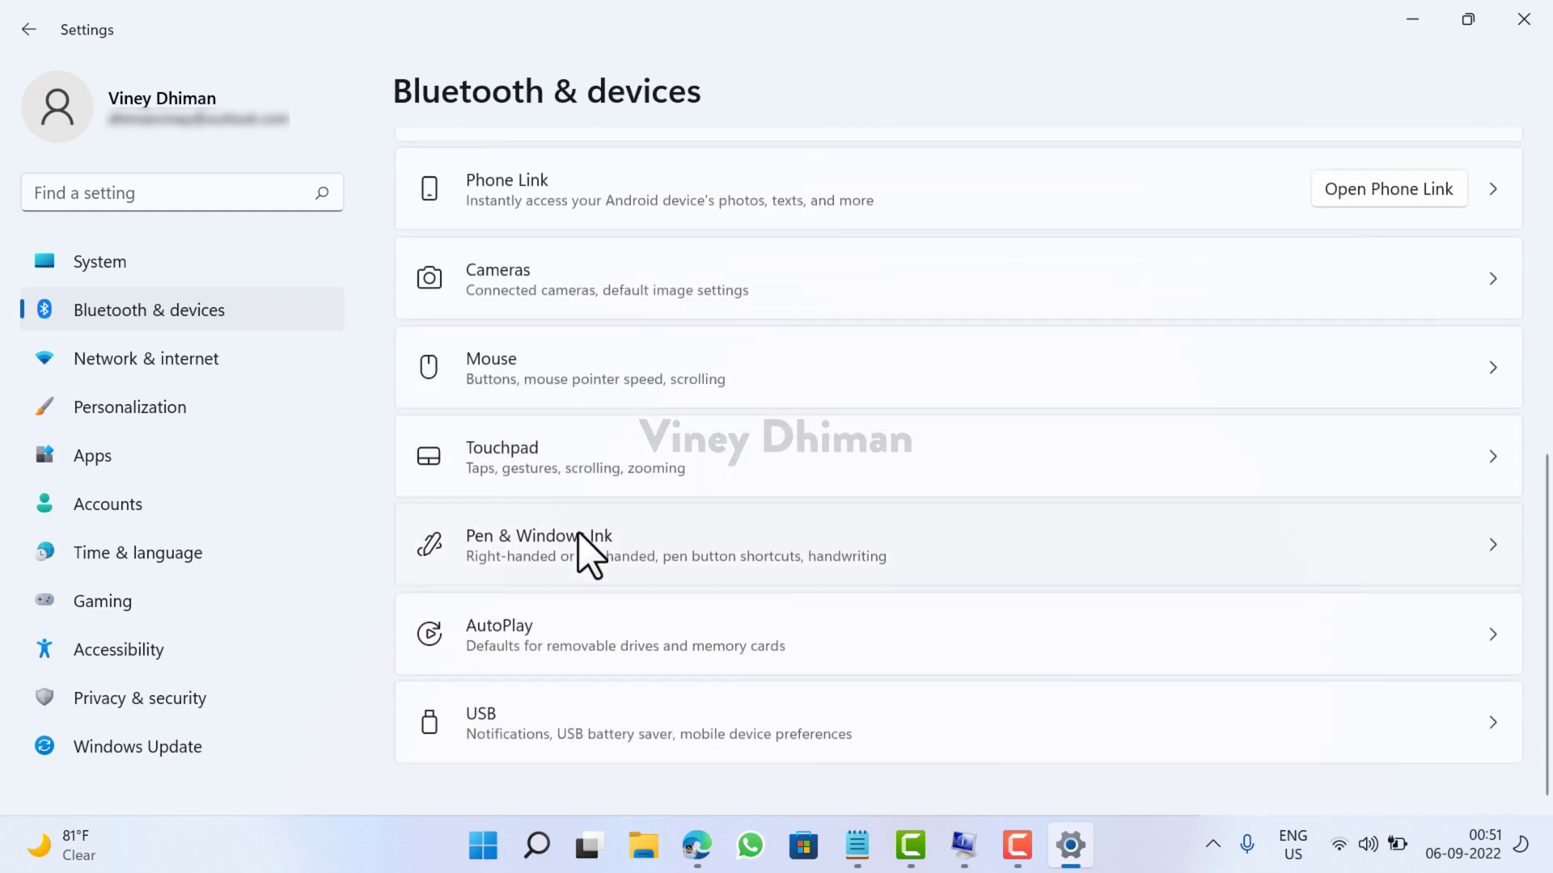
mouse_move(588, 485)
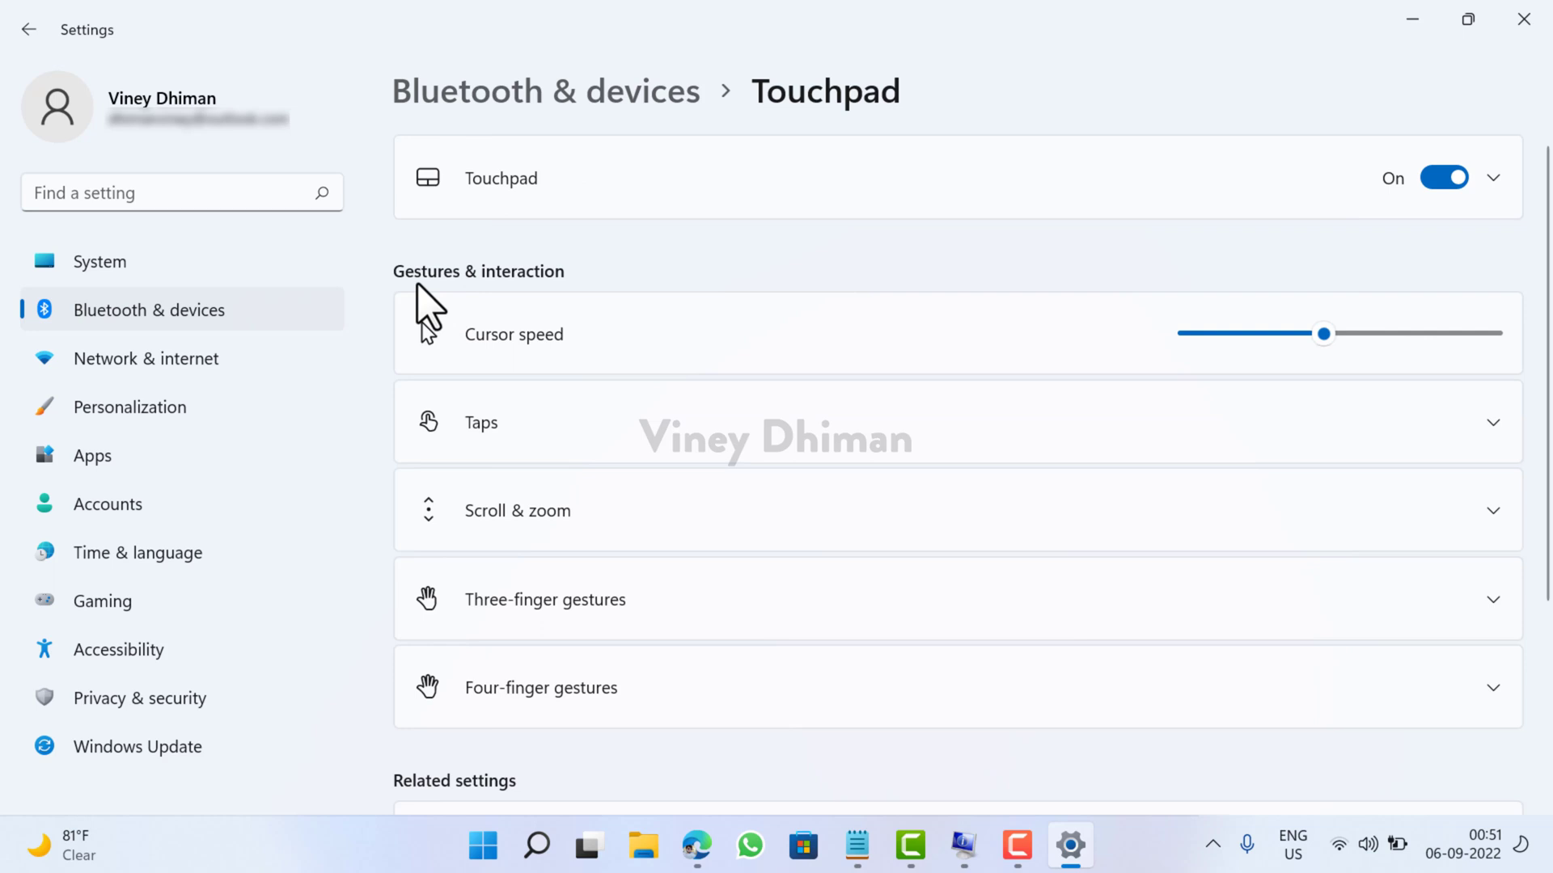
mouse_move(532, 427)
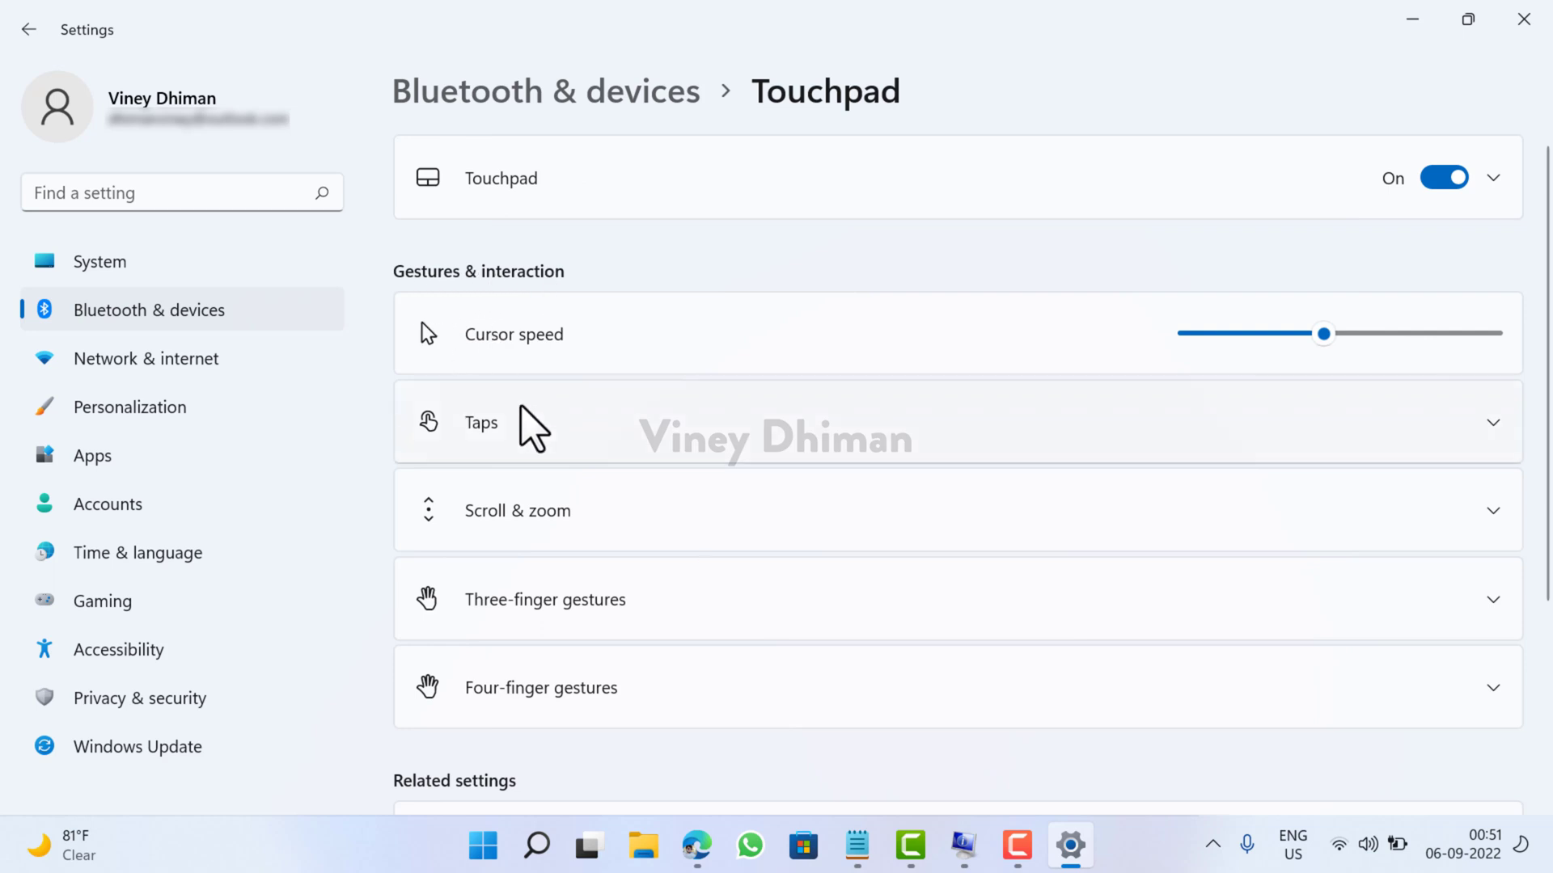
mouse_move(564, 461)
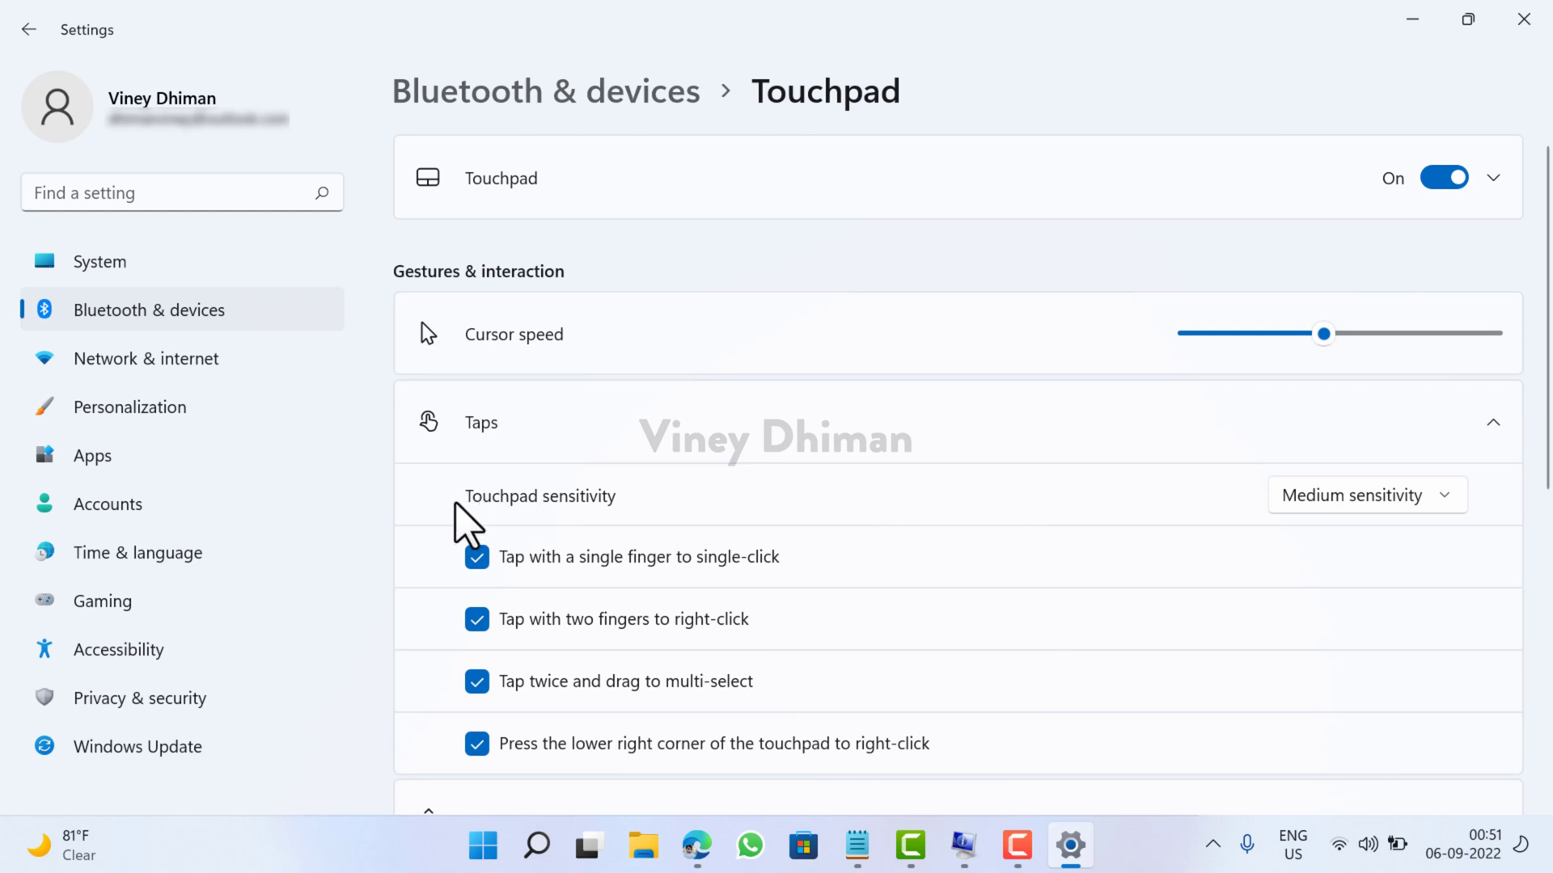
mouse_move(1282, 490)
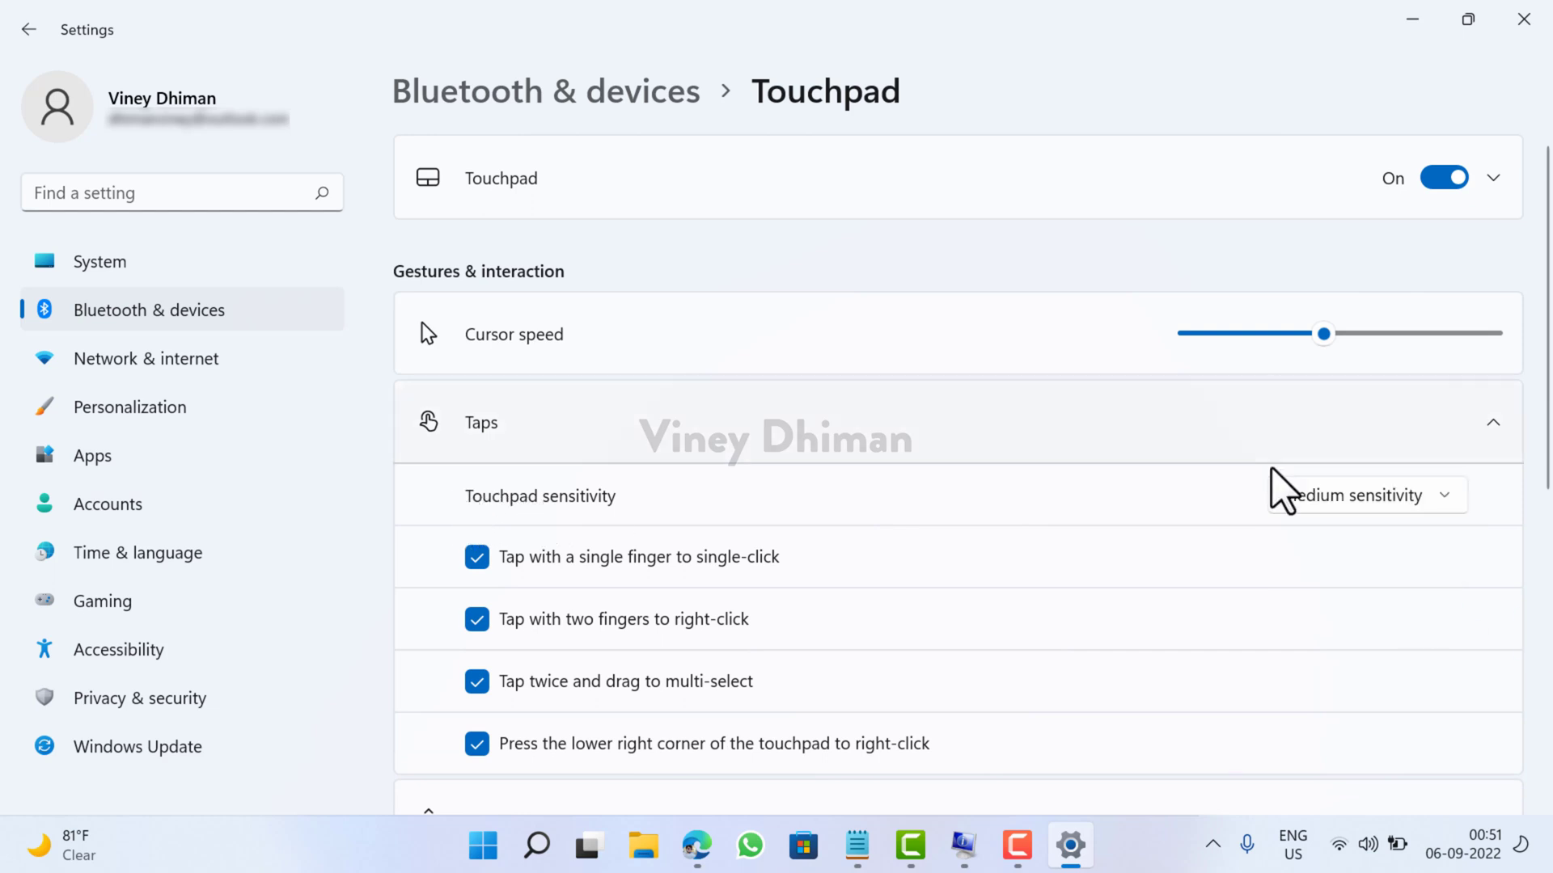
Choose Most sensitive from the Touchpad sensitivity dropdown.
click(1362, 494)
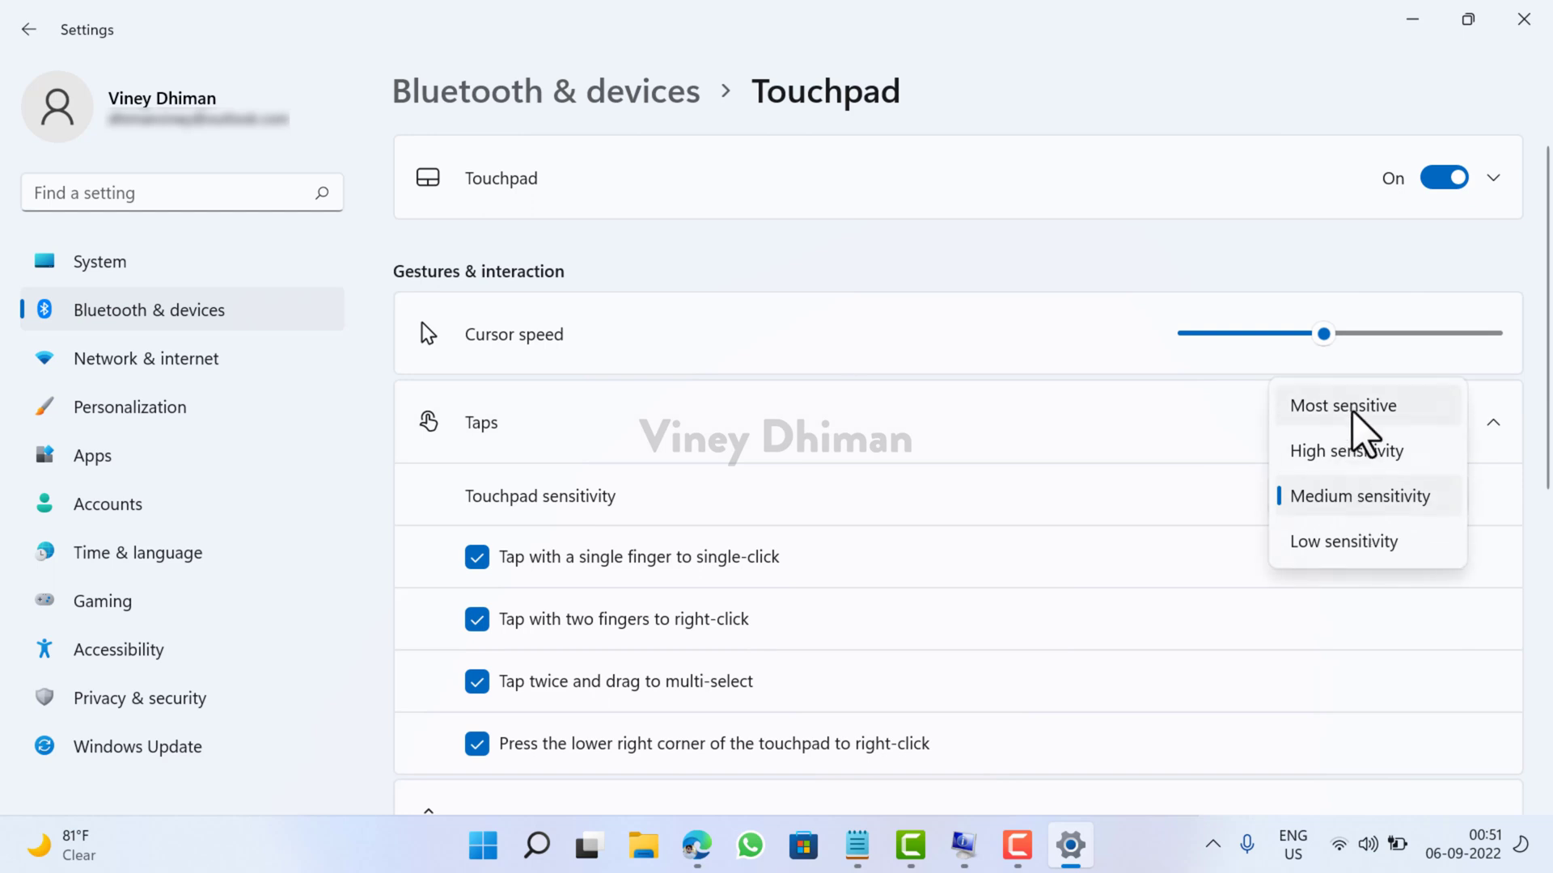
mouse_move(1365, 430)
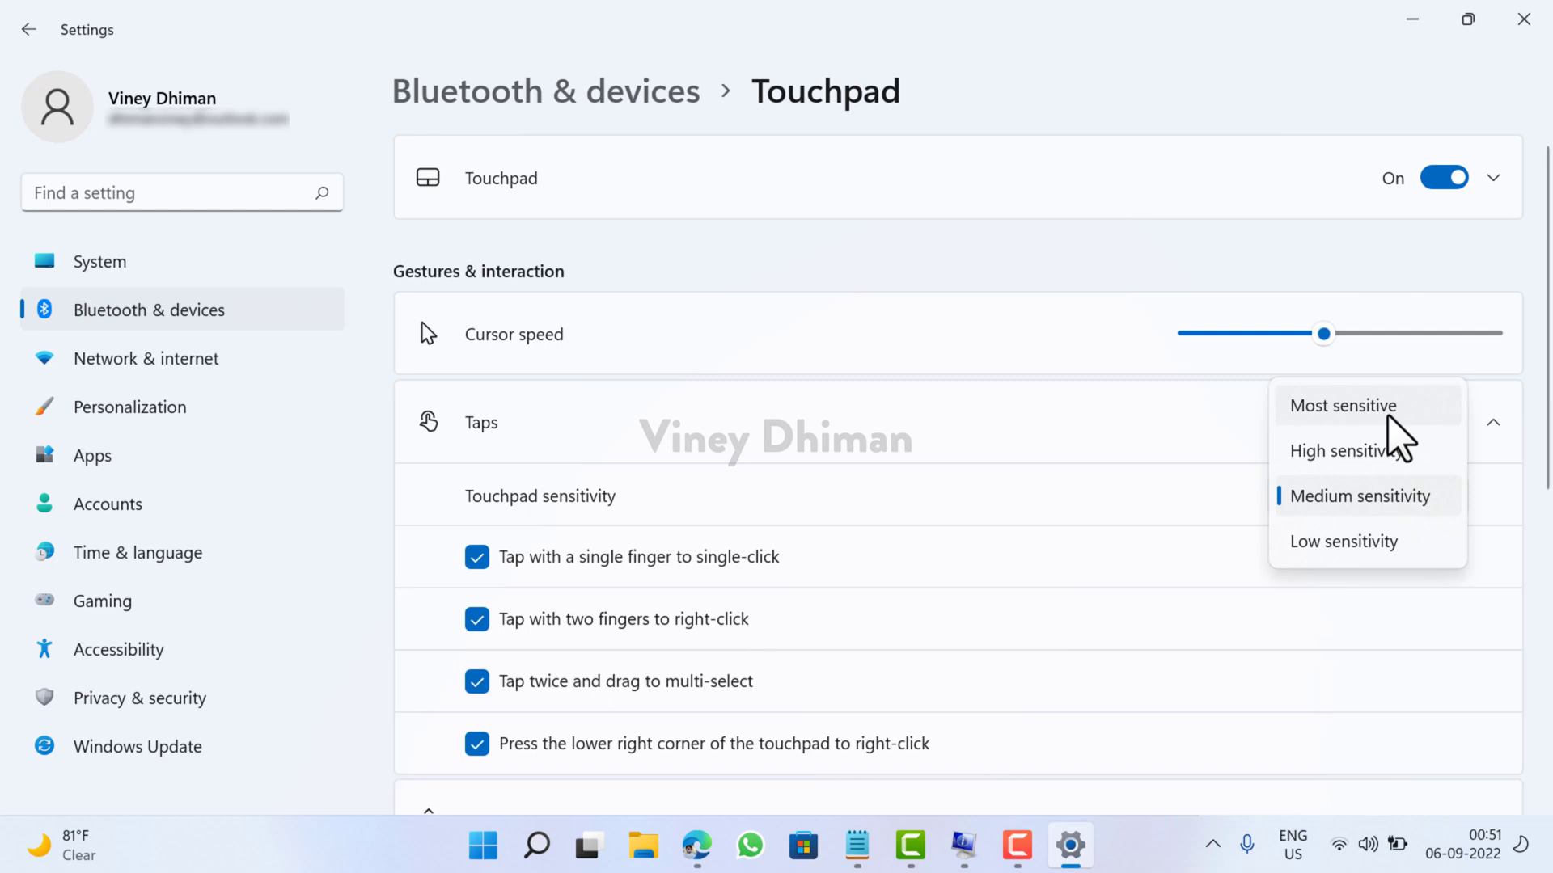
mouse_move(1406, 531)
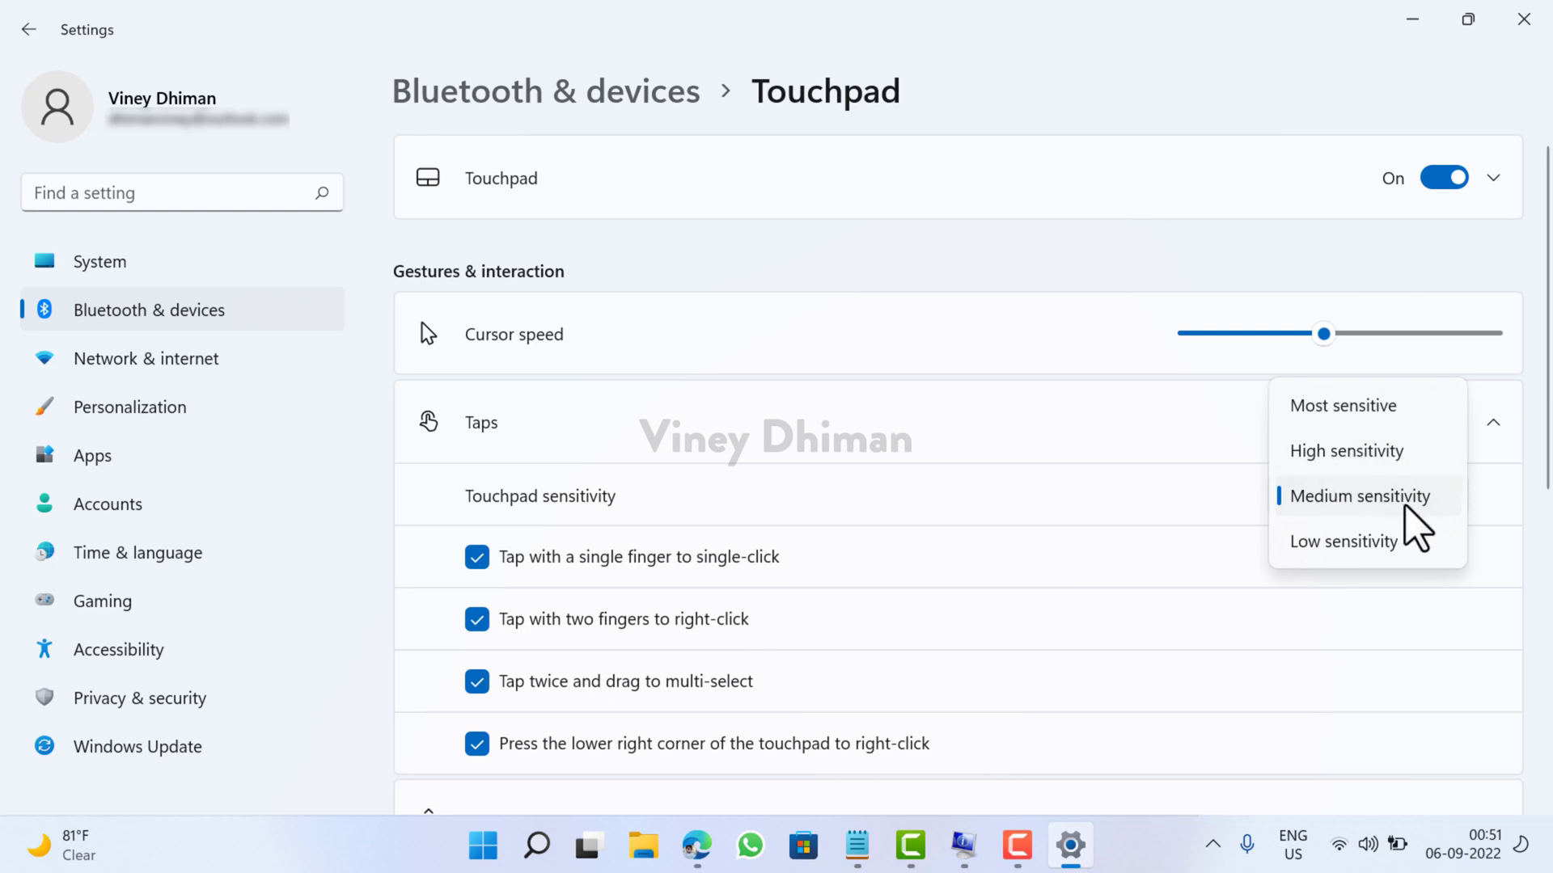
mouse_move(1271, 485)
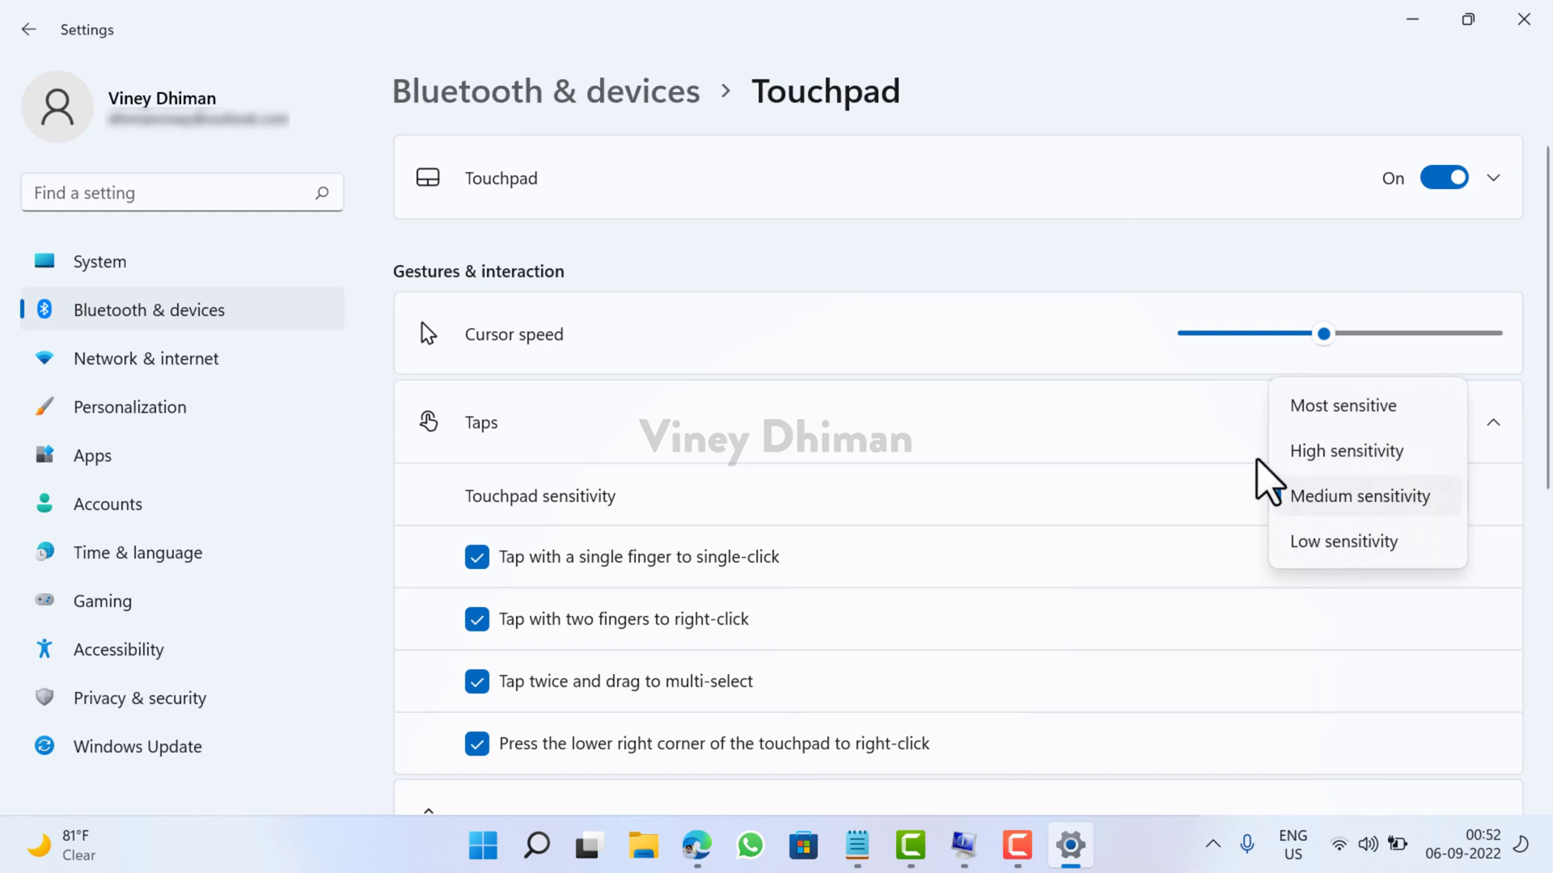
click(1343, 404)
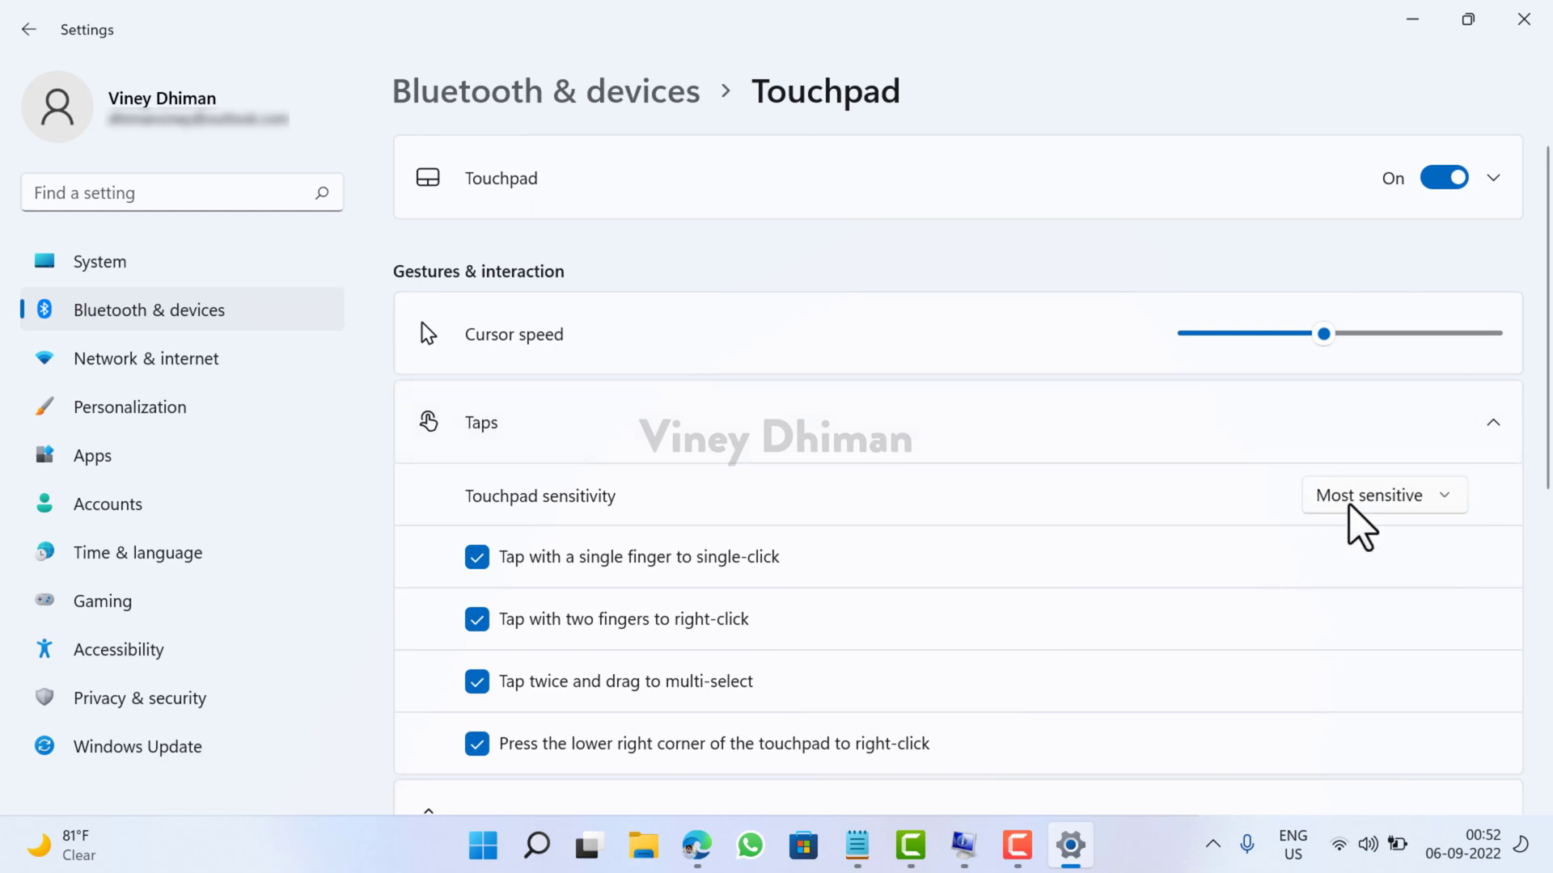
Choose Medium sensitivity from the Touchpad sensitivity dropdown.
click(1380, 495)
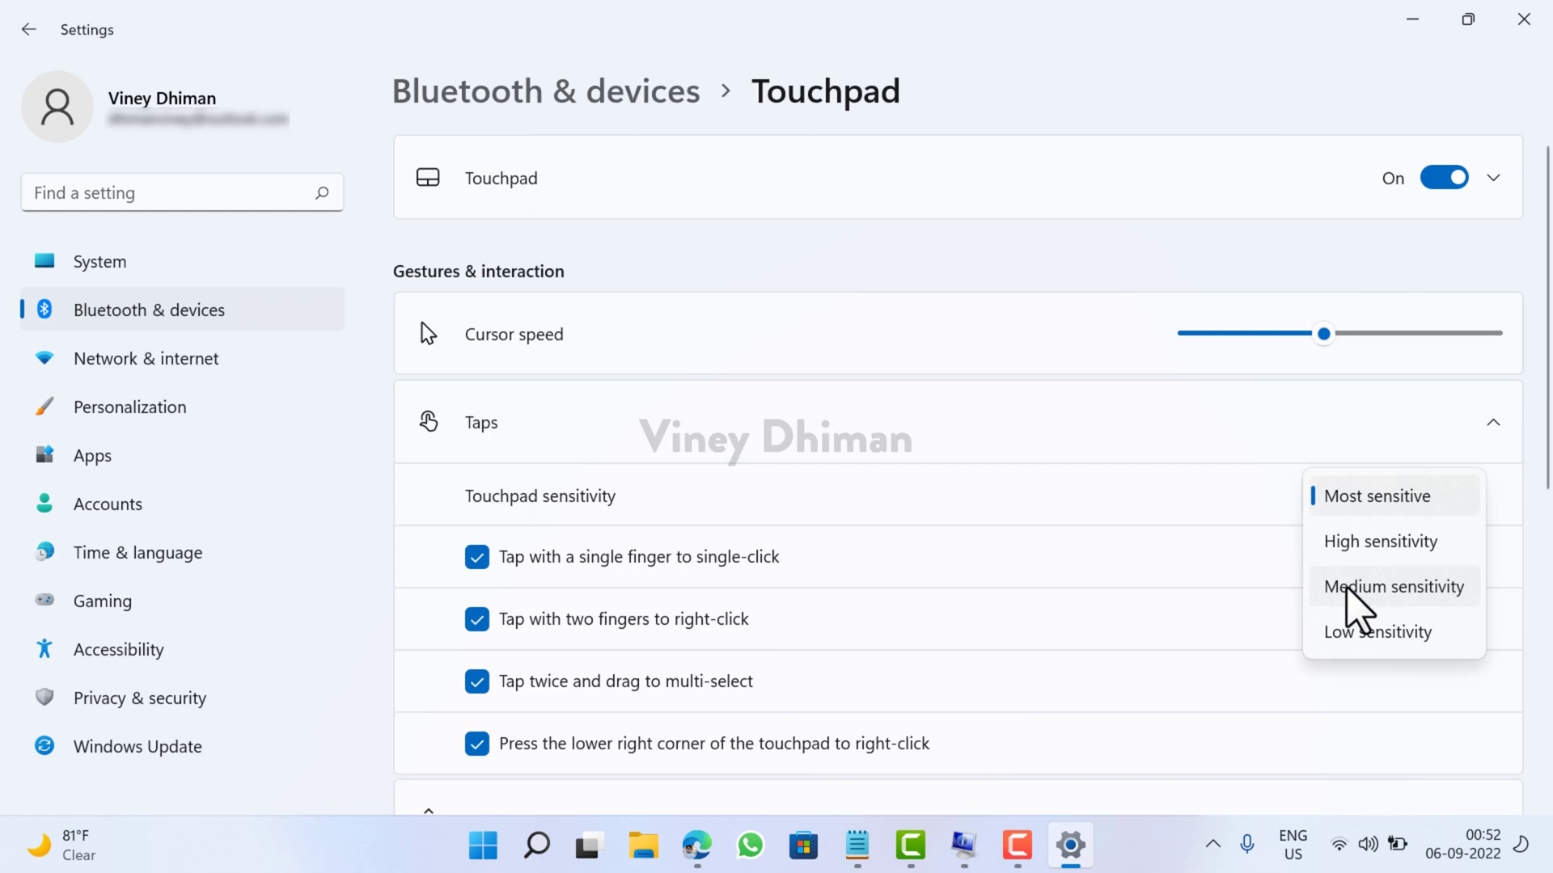
mouse_move(1371, 614)
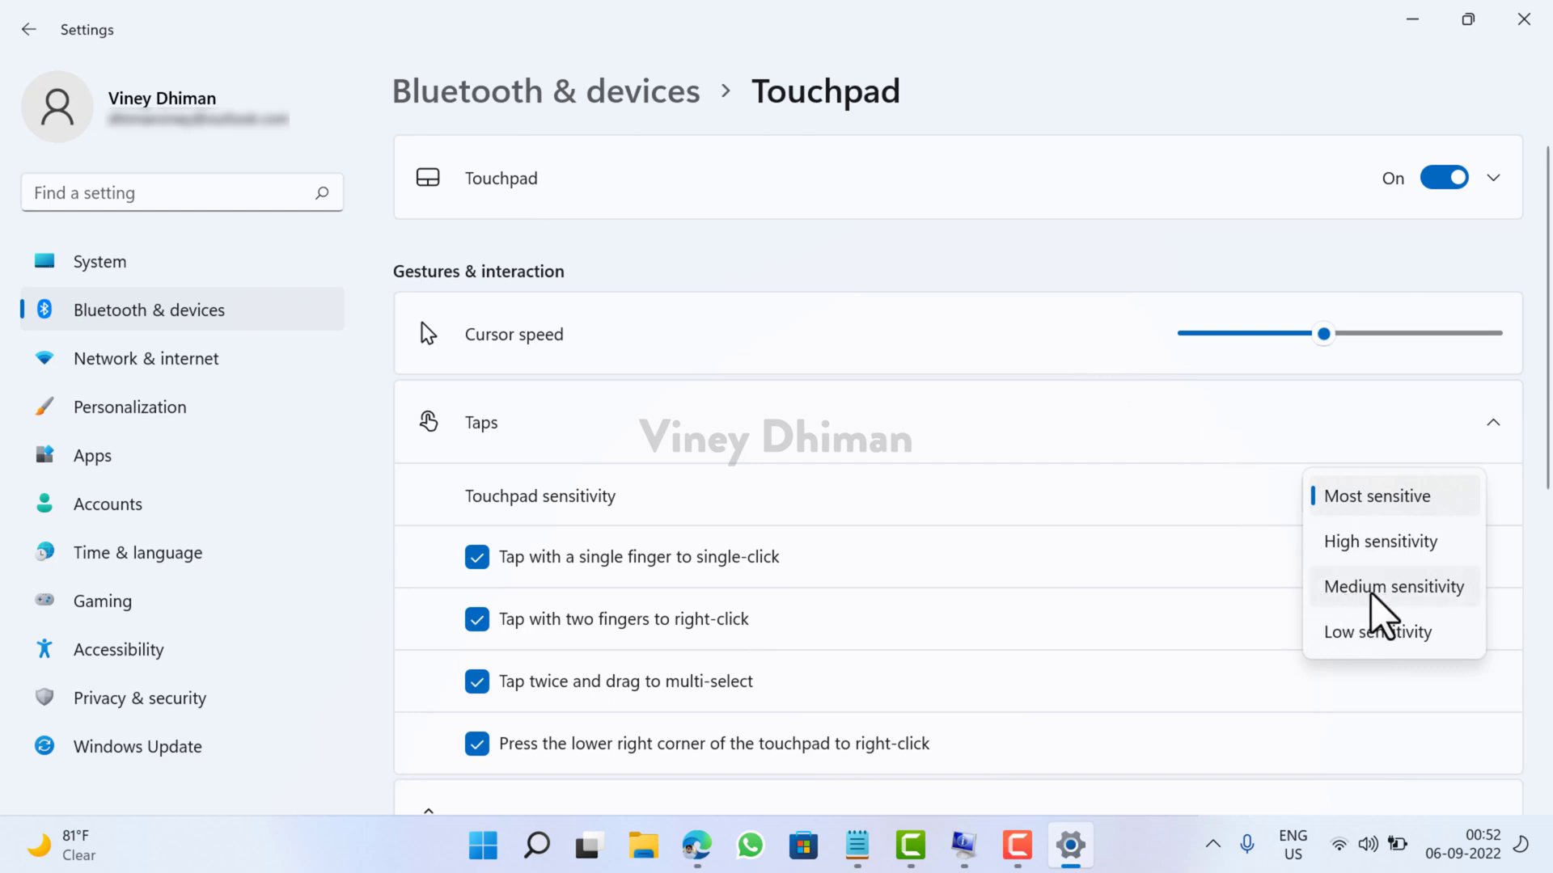
click(1392, 585)
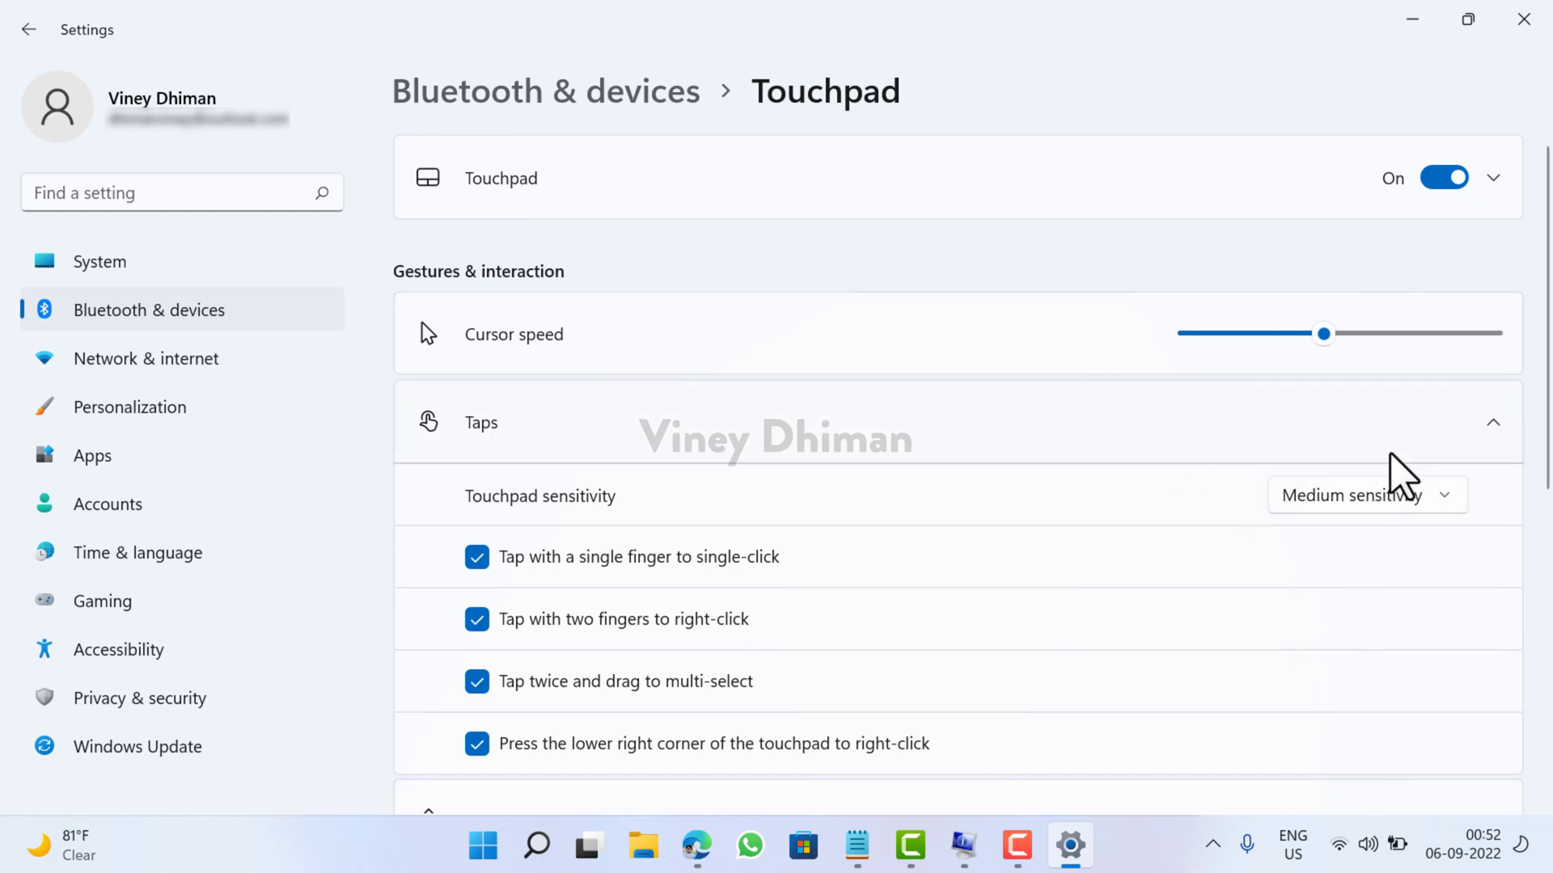
mouse_move(1507, 519)
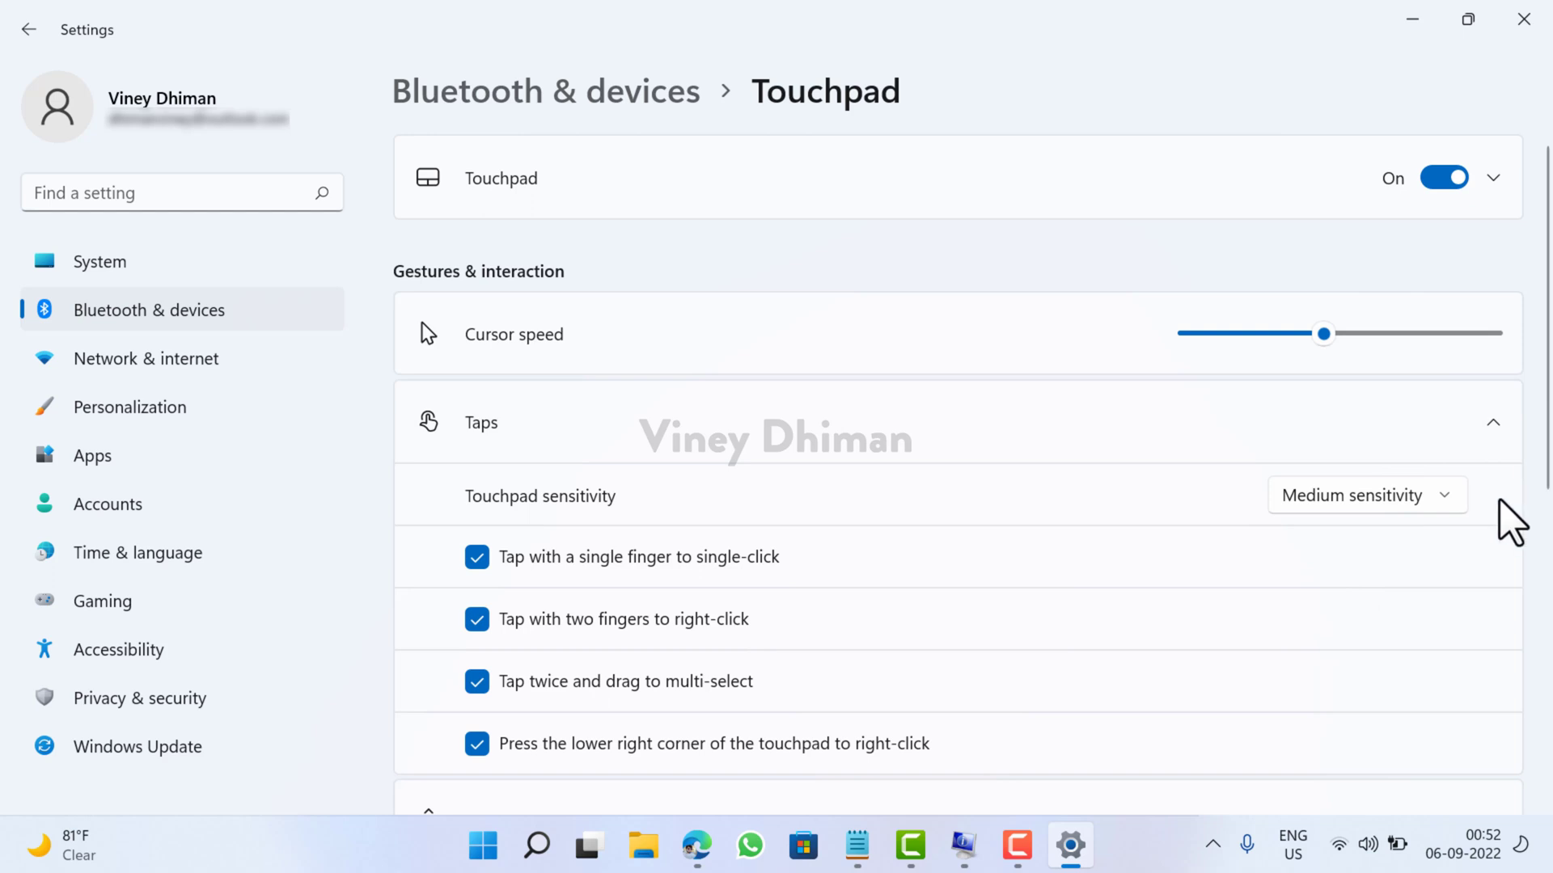